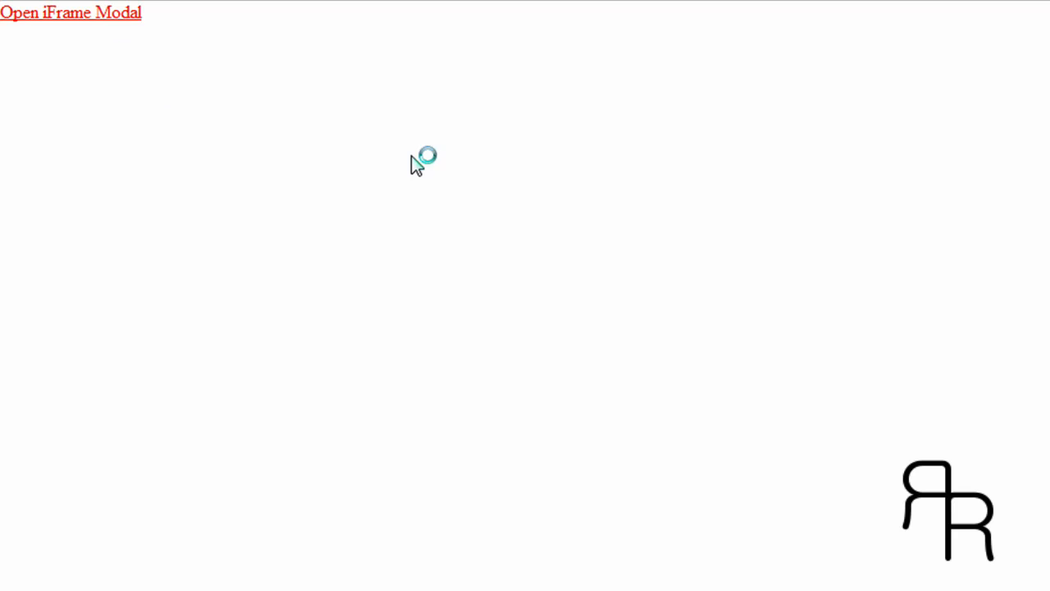
Test the iframe modal from the link, then review its 66.html target and iframe parameters in the source
click(71, 13)
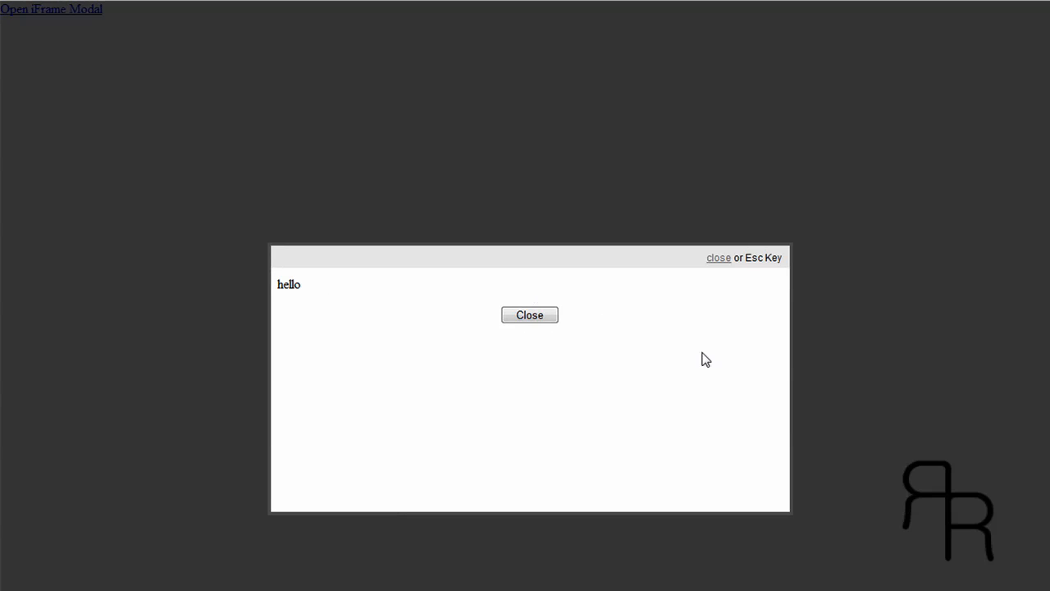
mouse_move(529, 315)
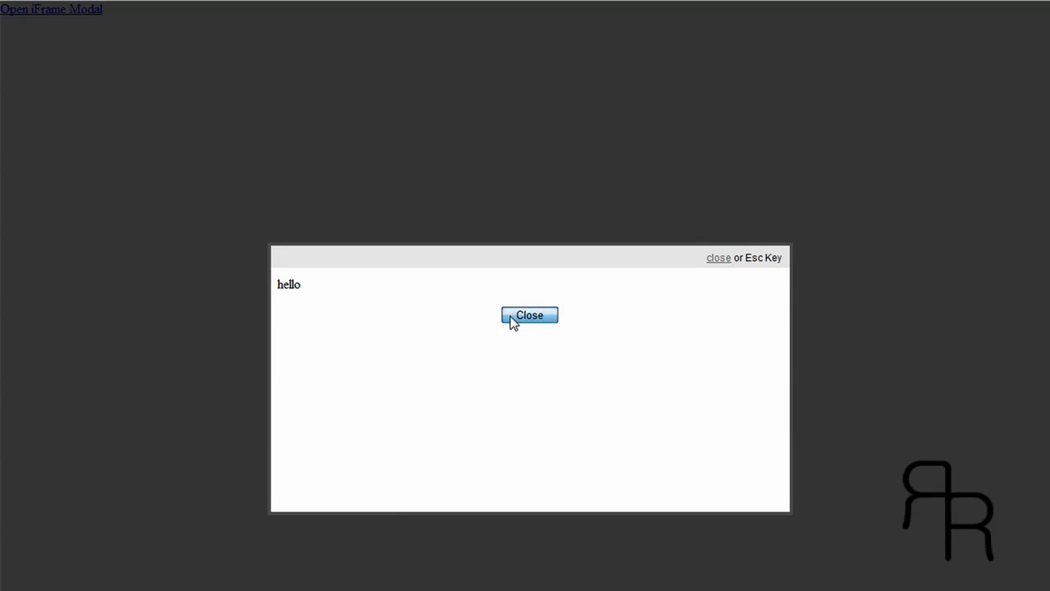
click(529, 316)
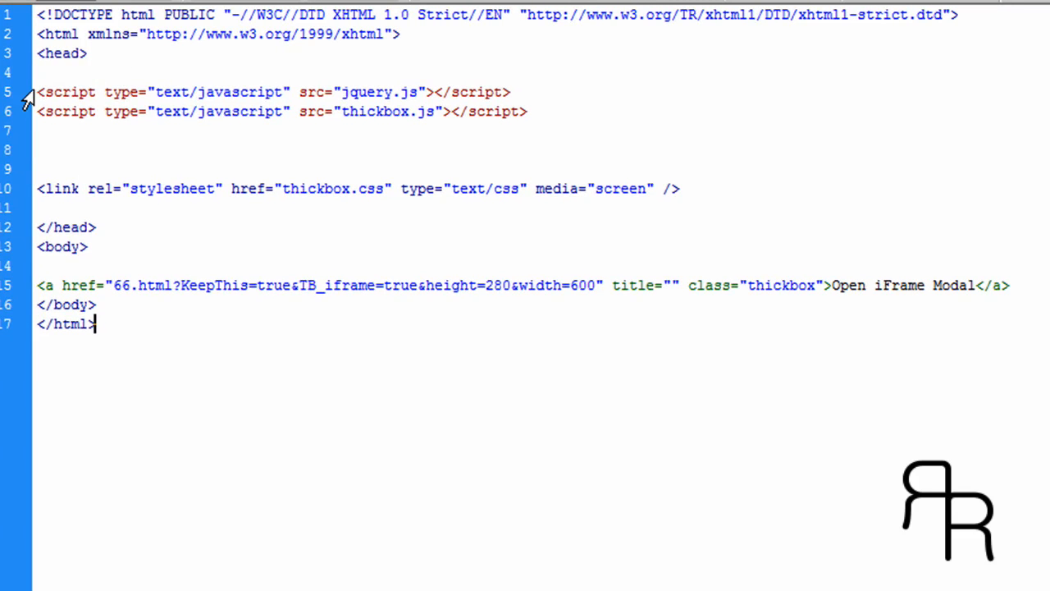
mouse_move(384, 112)
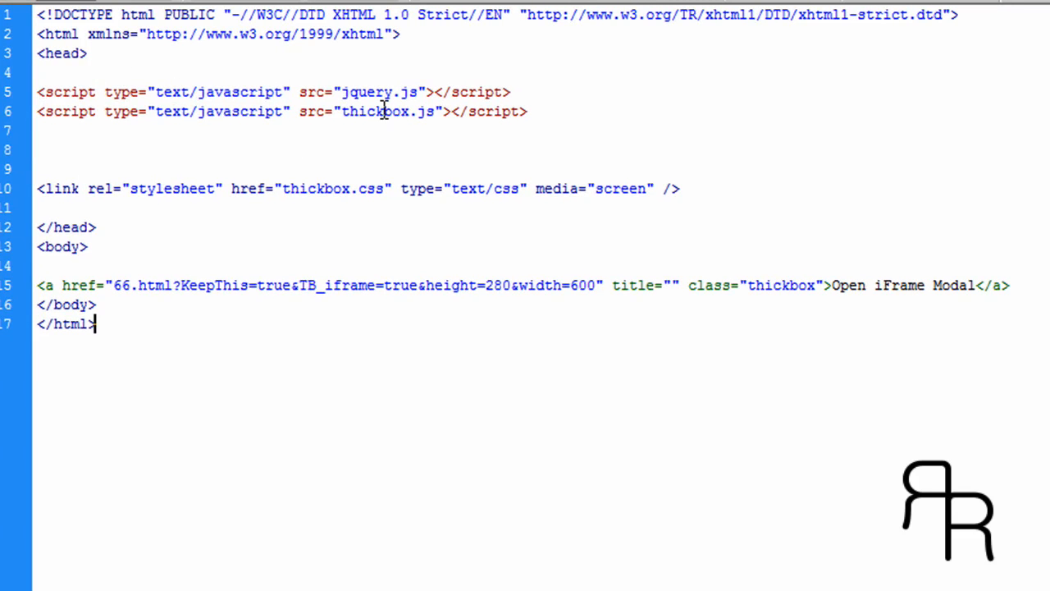
mouse_move(402, 91)
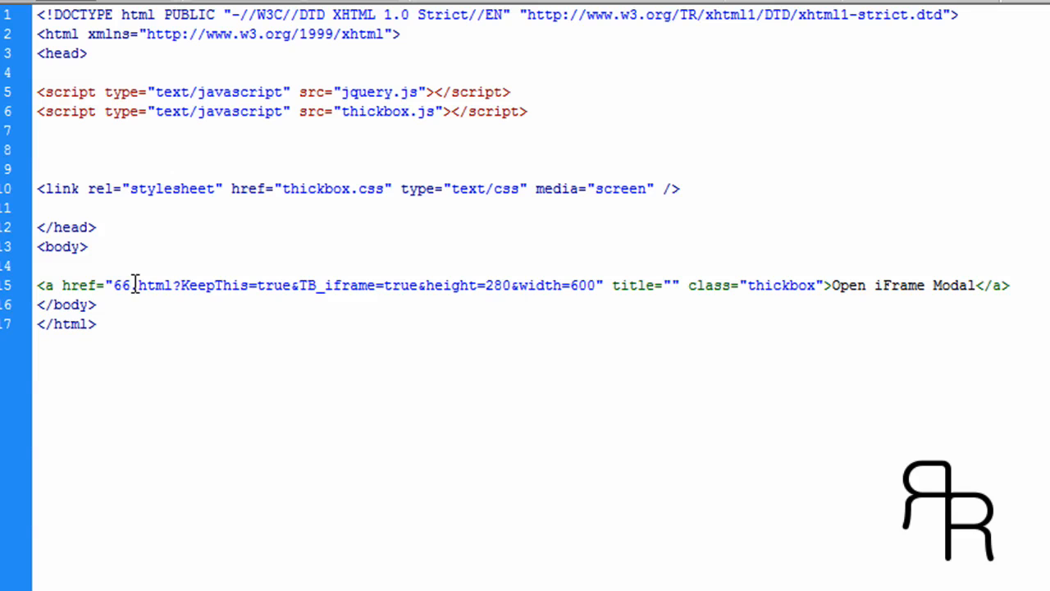
double_click(144, 285)
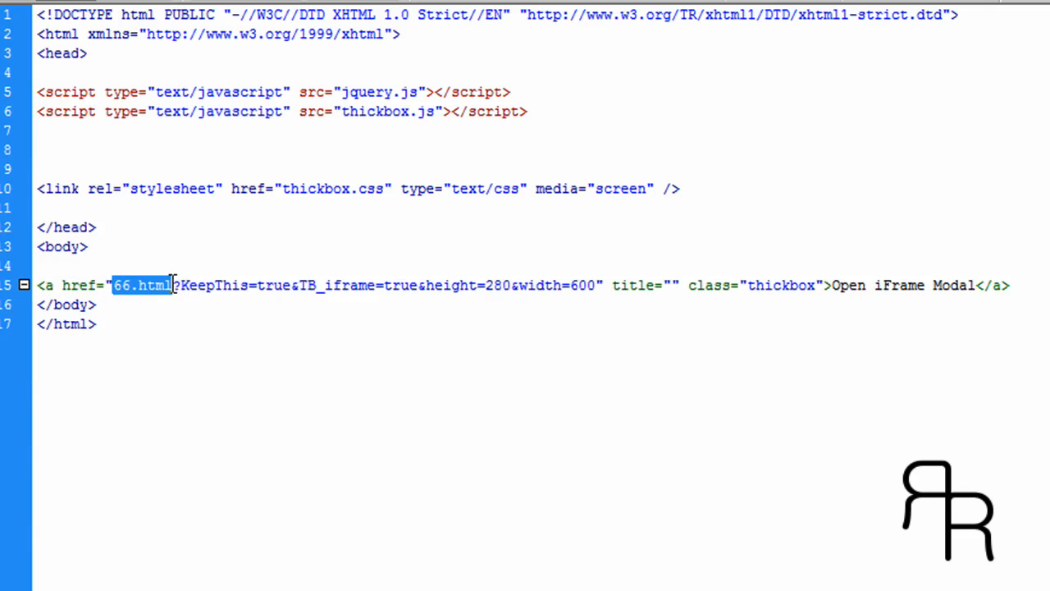
drag(174, 286, 604, 286)
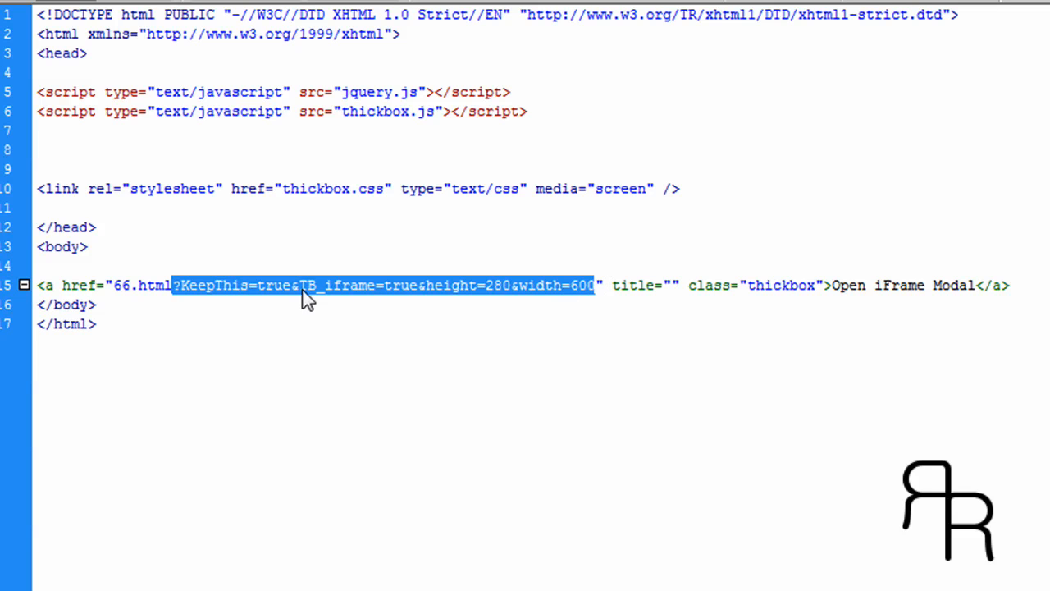
click(295, 285)
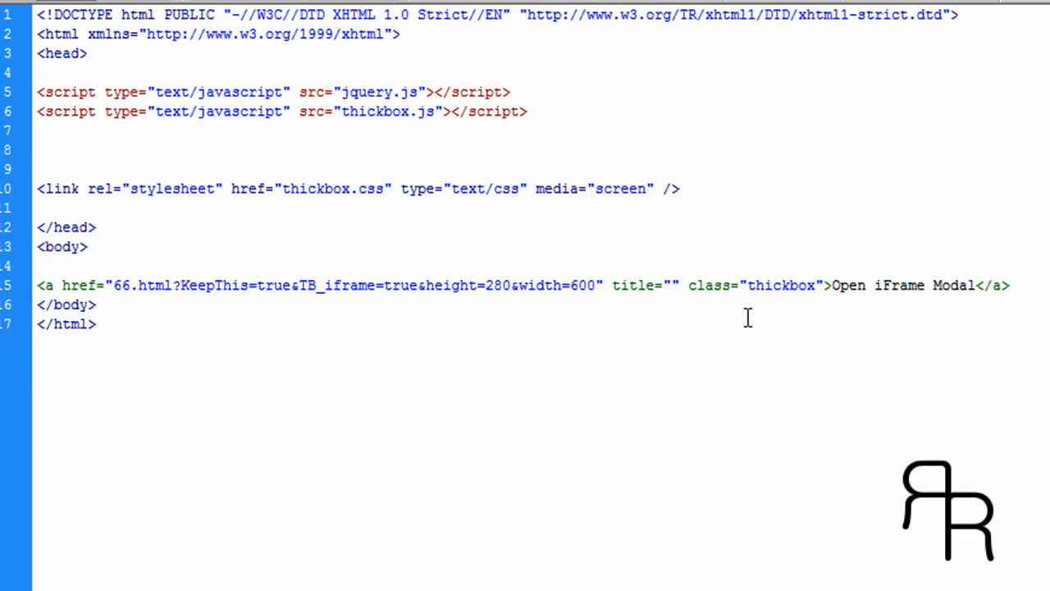
mouse_move(640, 339)
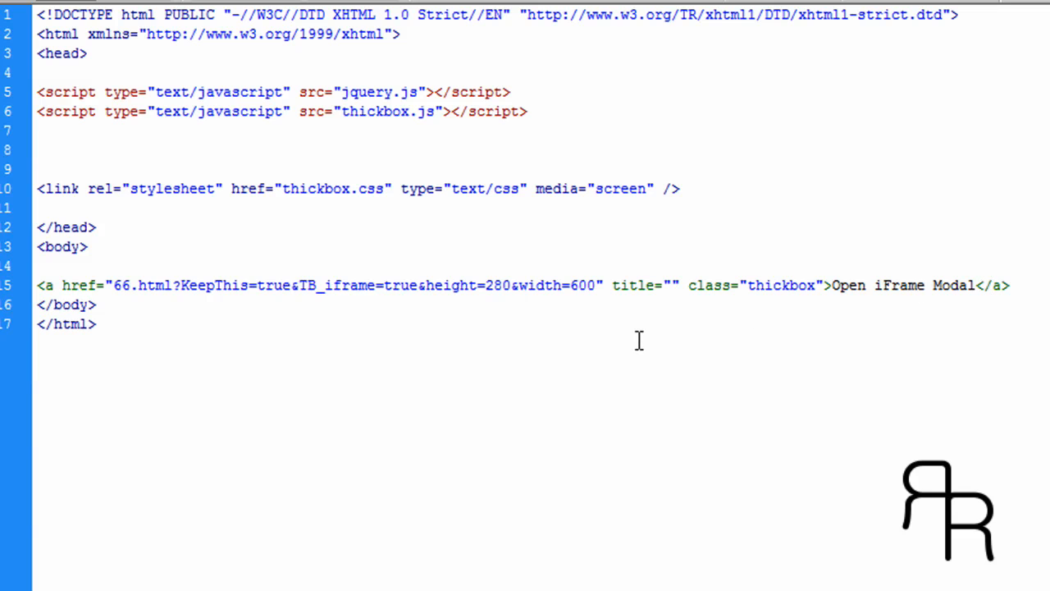
Show the thickbox.css TB_overlay and TB_window rules
click(296, 286)
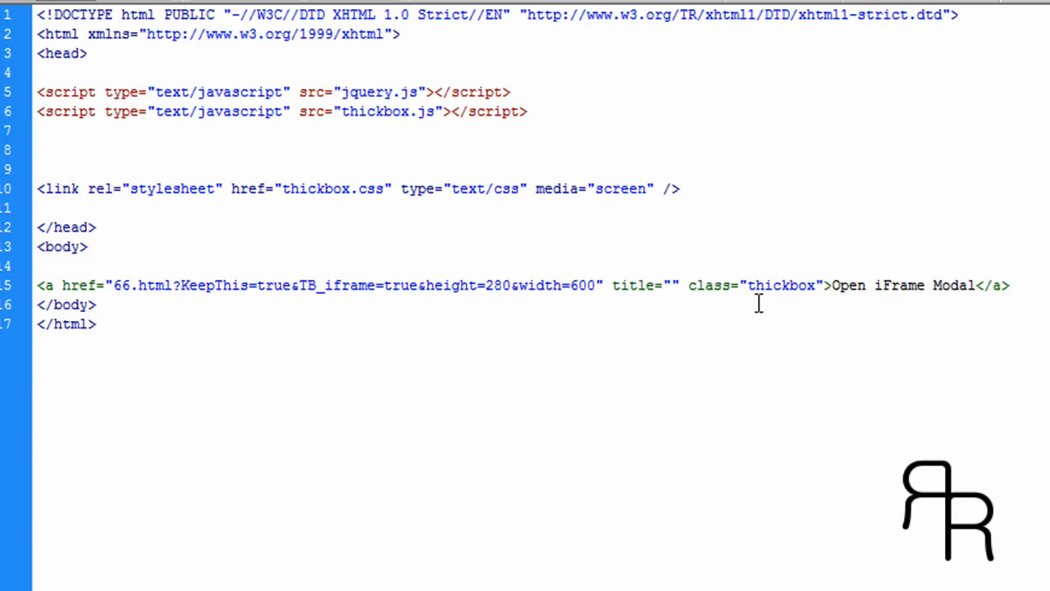
click(297, 286)
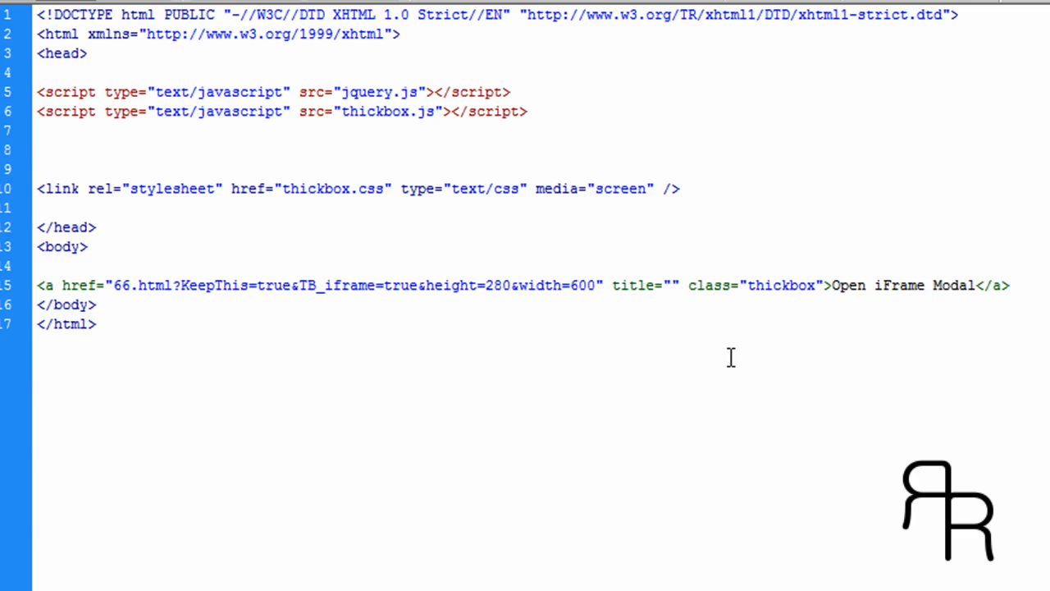
scroll(down, 3)
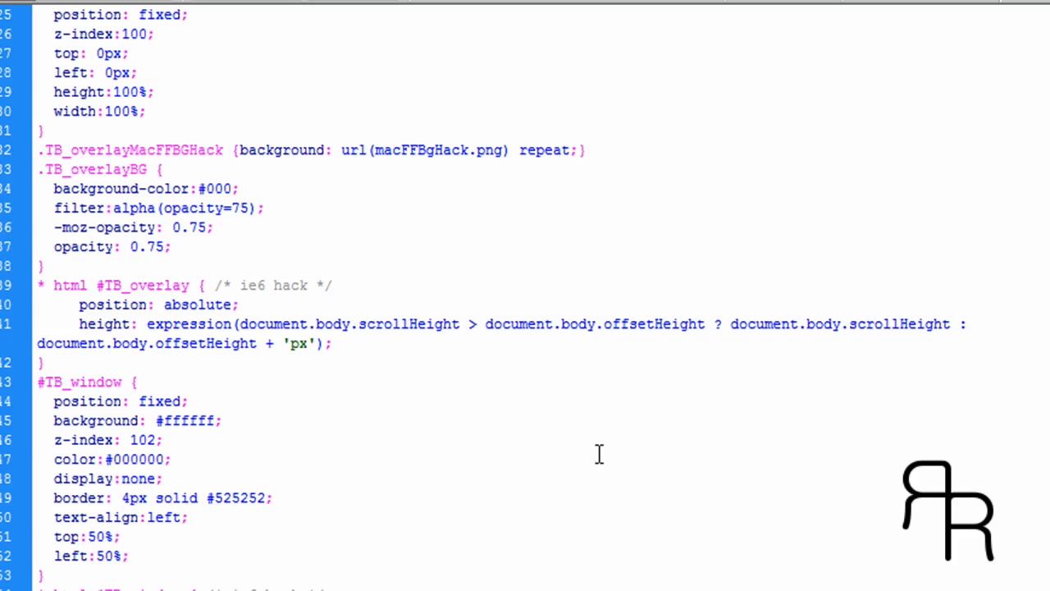
mouse_move(115, 325)
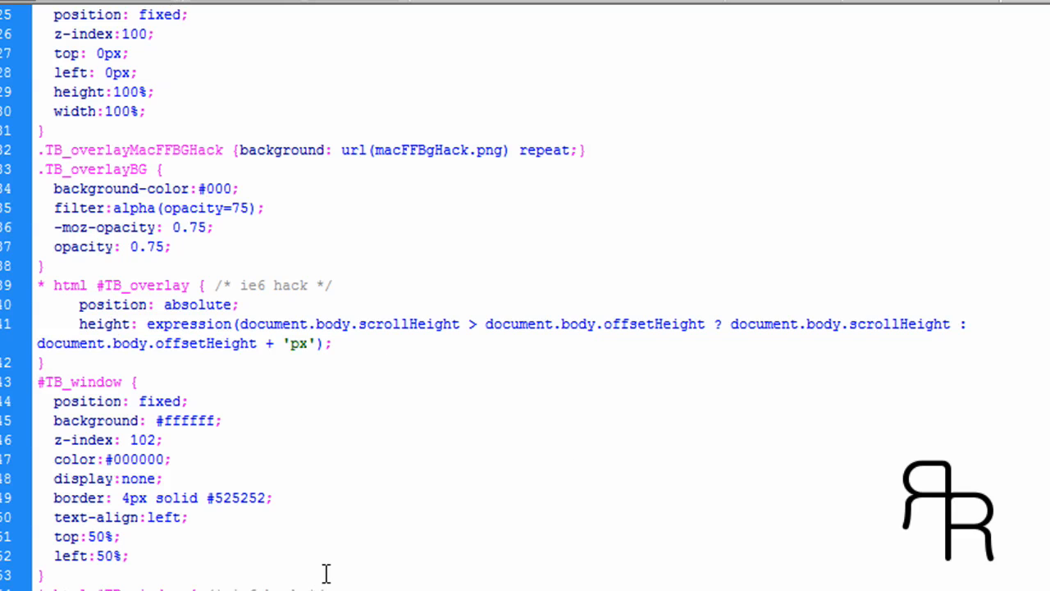
mouse_move(456, 507)
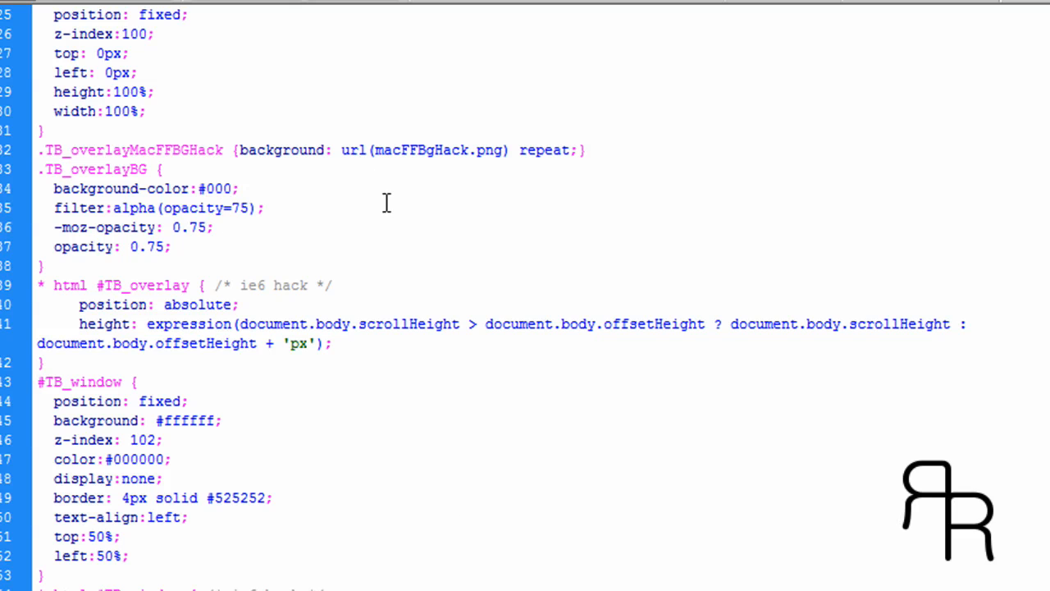
mouse_move(351, 249)
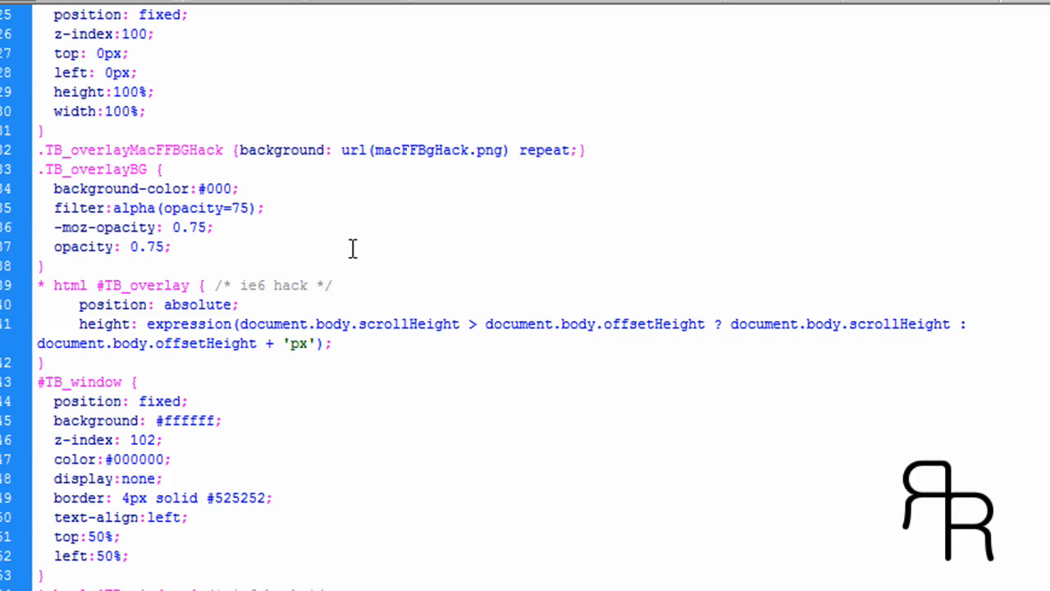
mouse_move(564, 568)
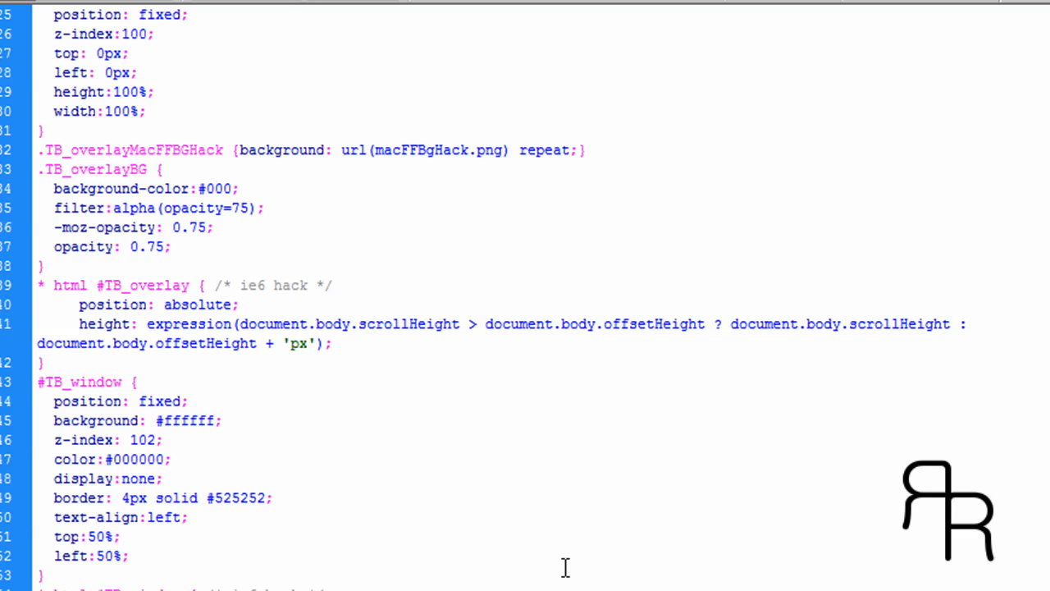
mouse_move(377, 338)
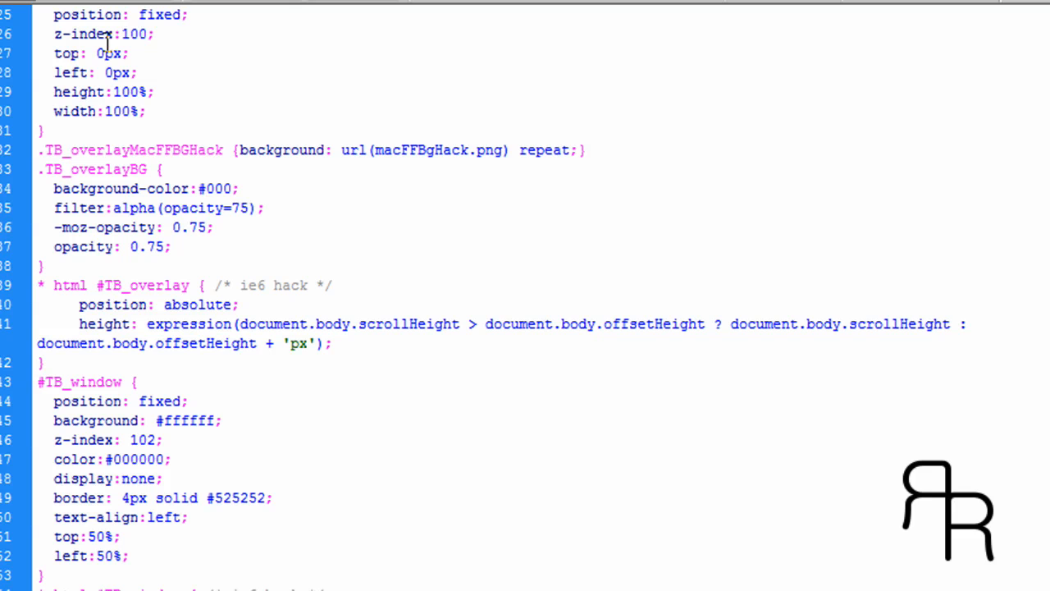
mouse_move(445, 164)
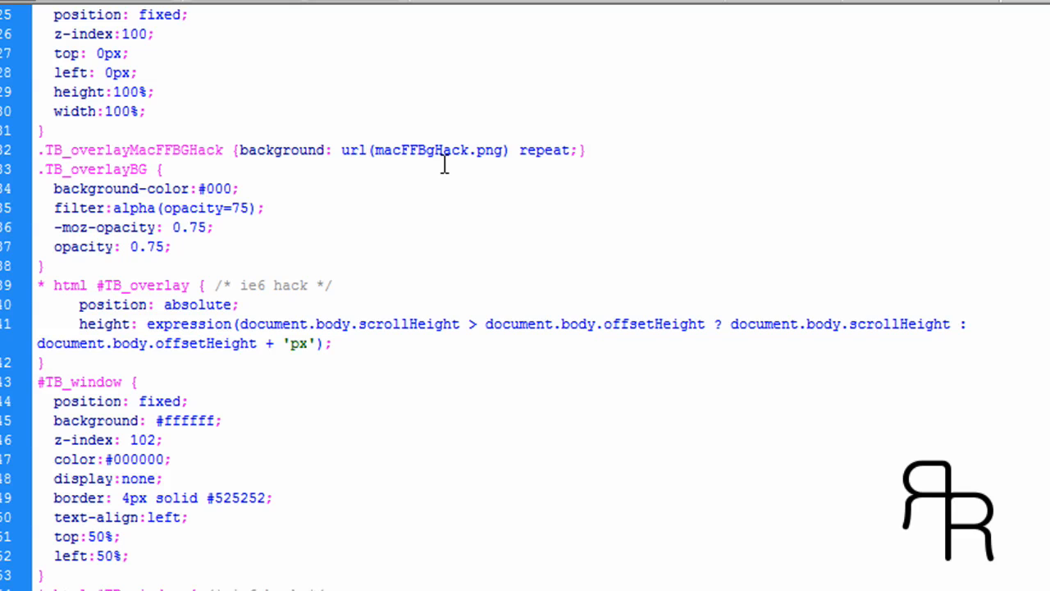
mouse_move(503, 150)
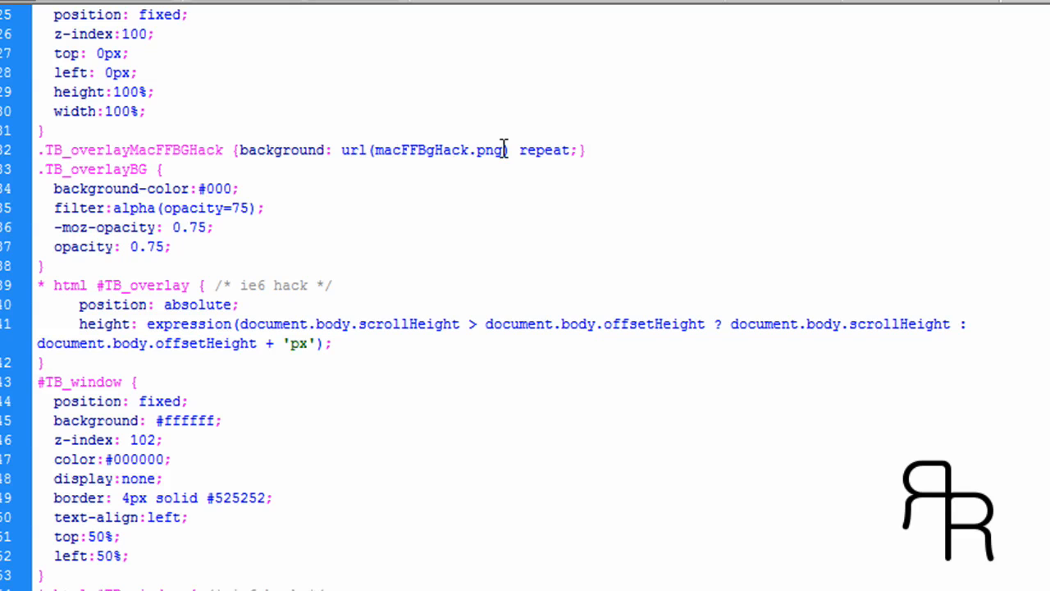
double_click(440, 151)
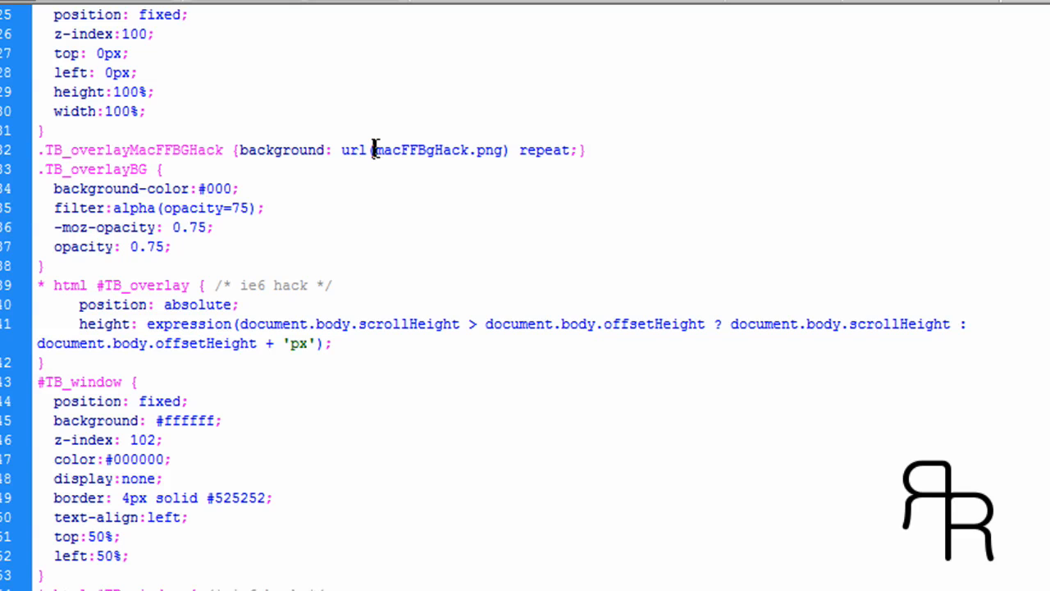
mouse_move(376, 156)
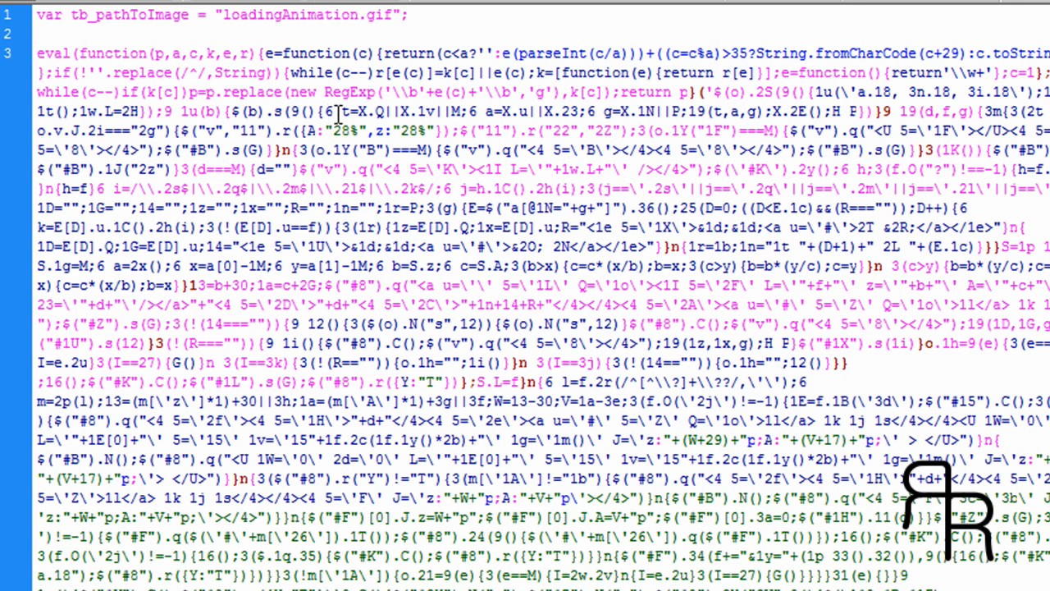
mouse_move(608, 273)
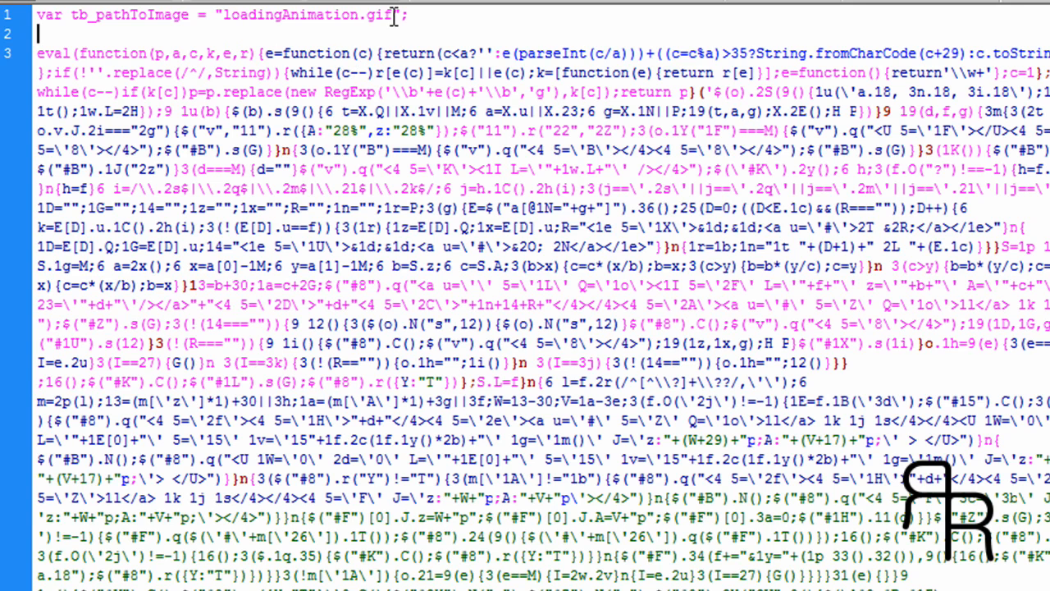
Review the tb_pathToImage value loadingAnimation.gif in thickbox.js, then return to the browser page
double_click(303, 15)
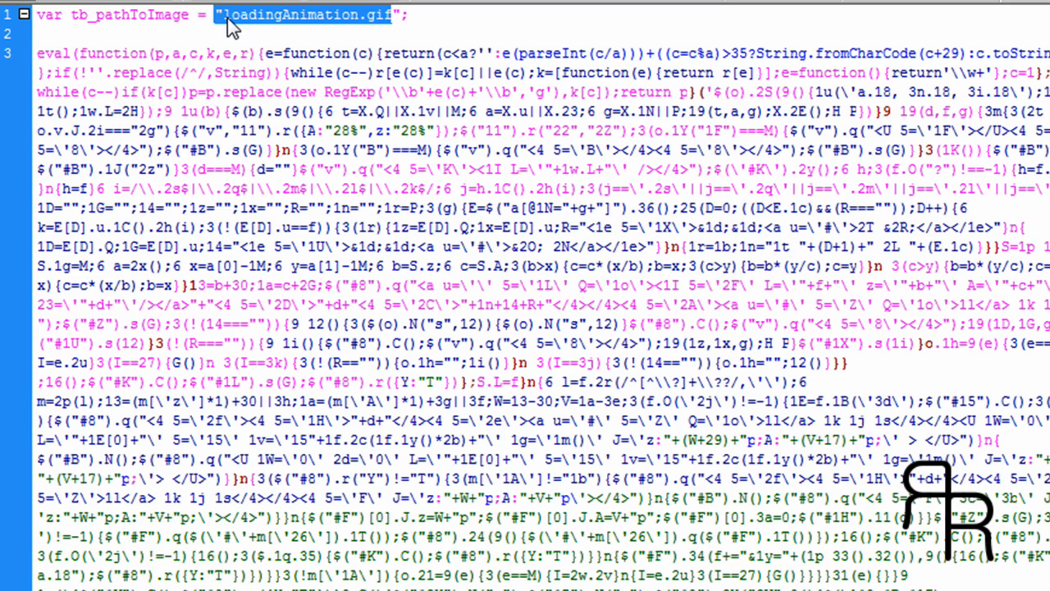
click(320, 53)
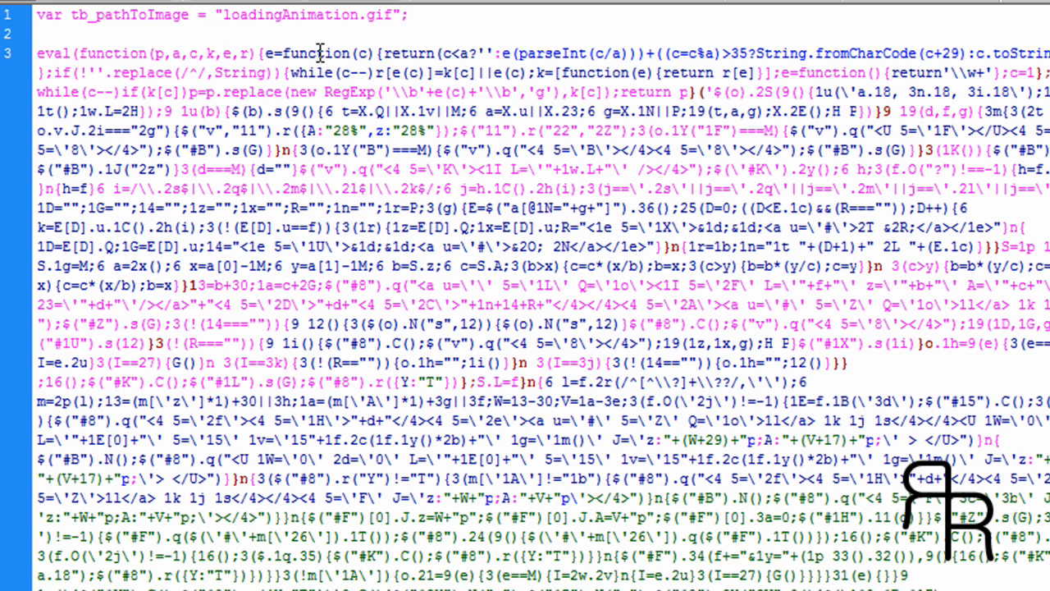
click(49, 13)
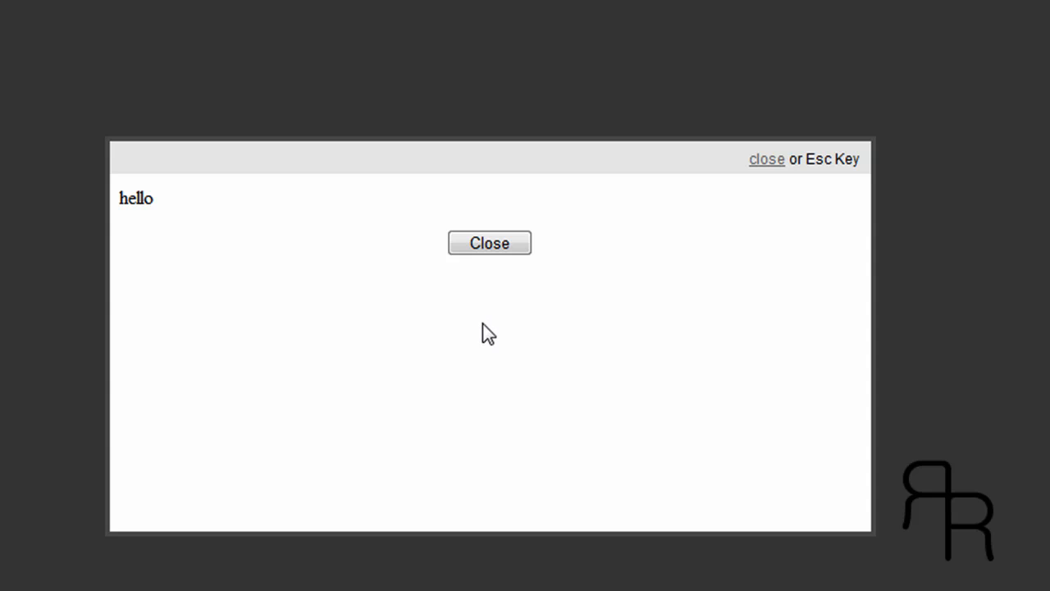
mouse_move(468, 343)
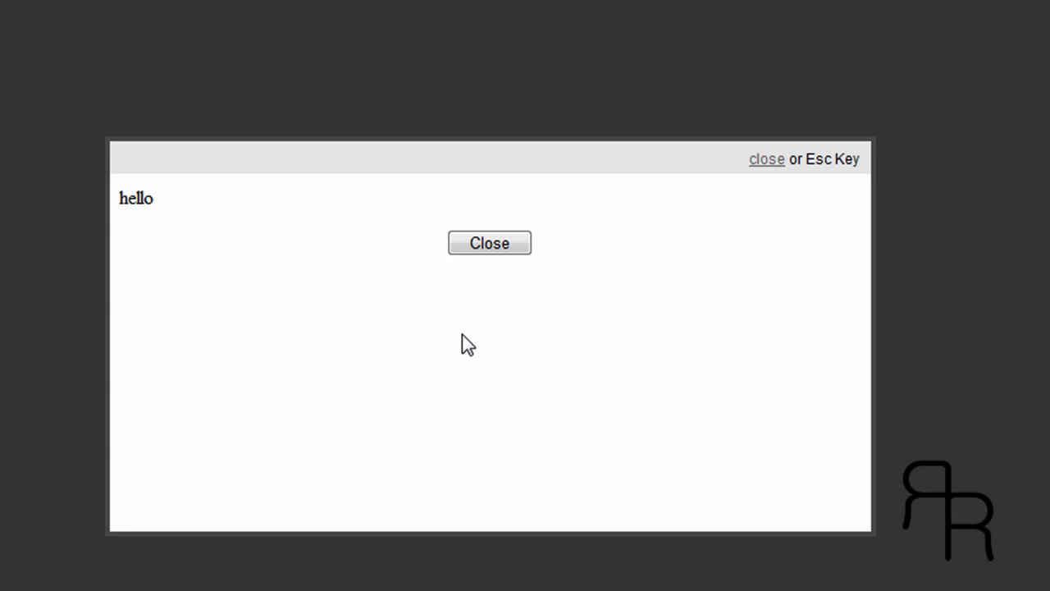
mouse_move(473, 336)
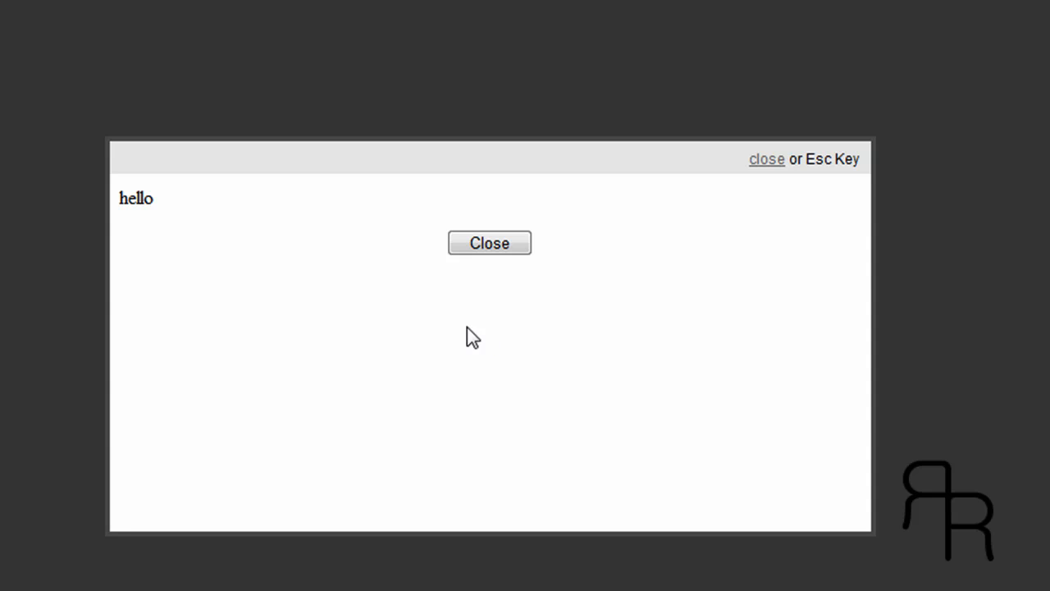
mouse_move(524, 308)
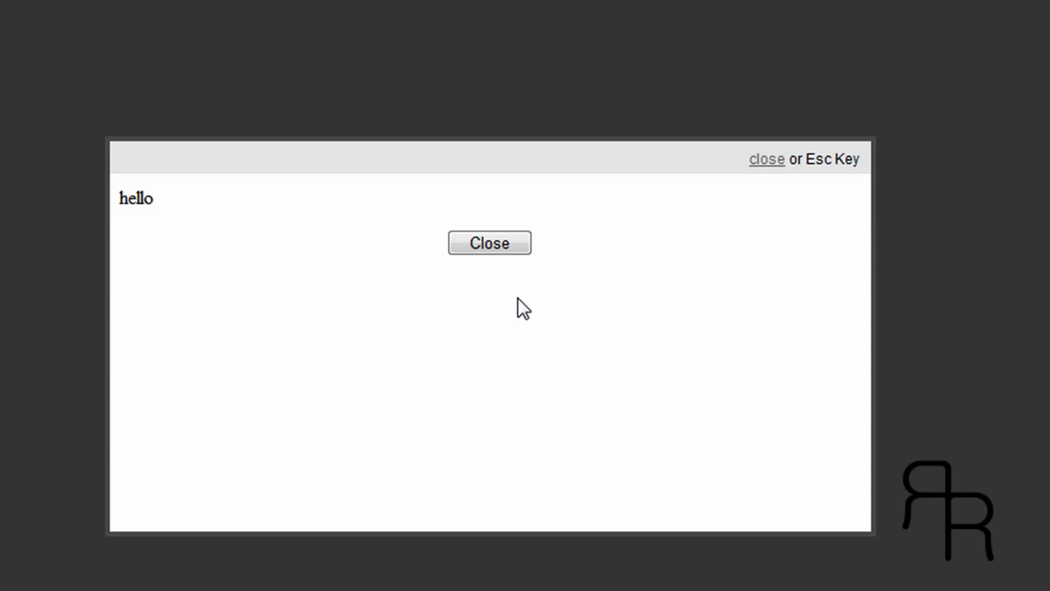